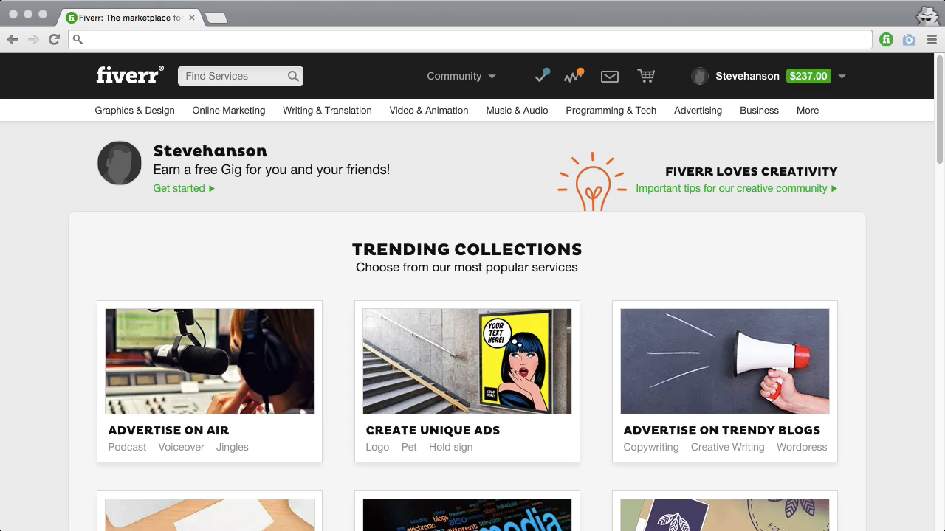
mouse_move(666, 118)
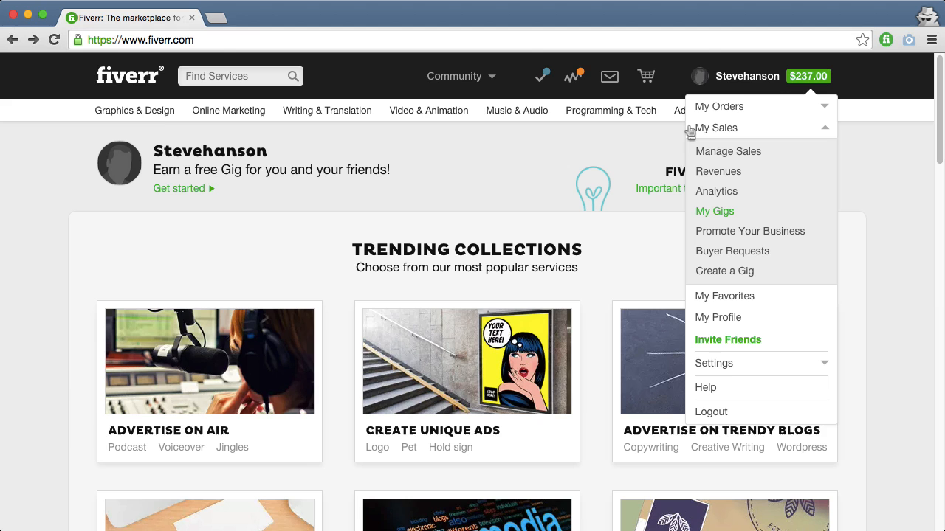
Step: Go to My Sales > My Gigs to list the custom logo design gig
click(713, 211)
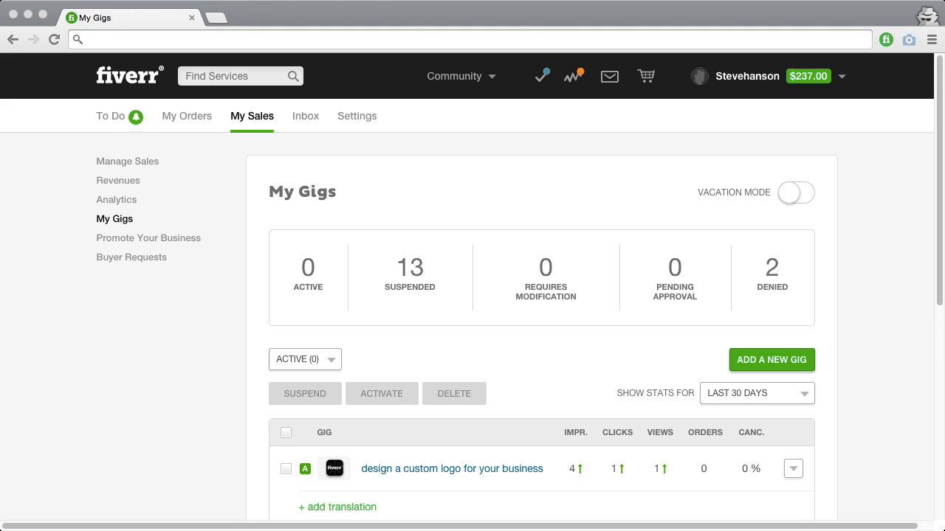
mouse_move(161, 422)
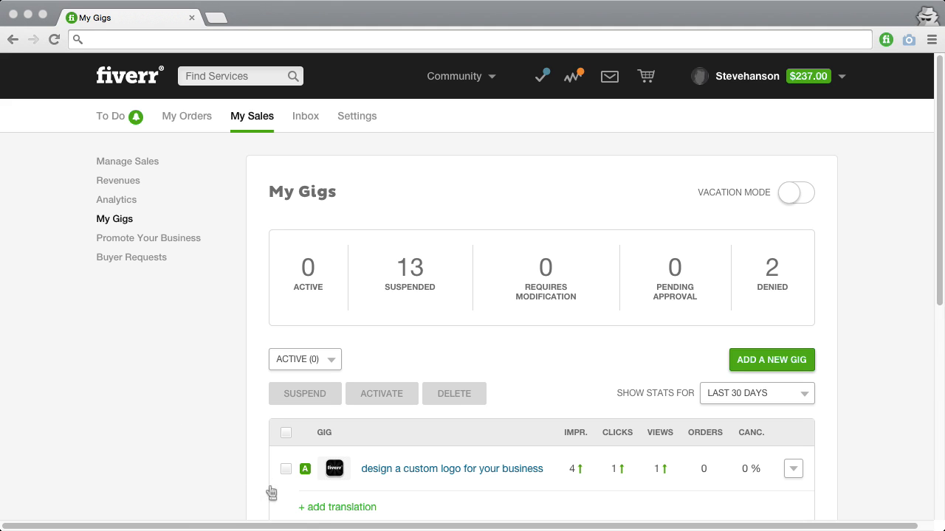
Step: Add a Spanish translation to the logo design gig and confirm it
click(337, 507)
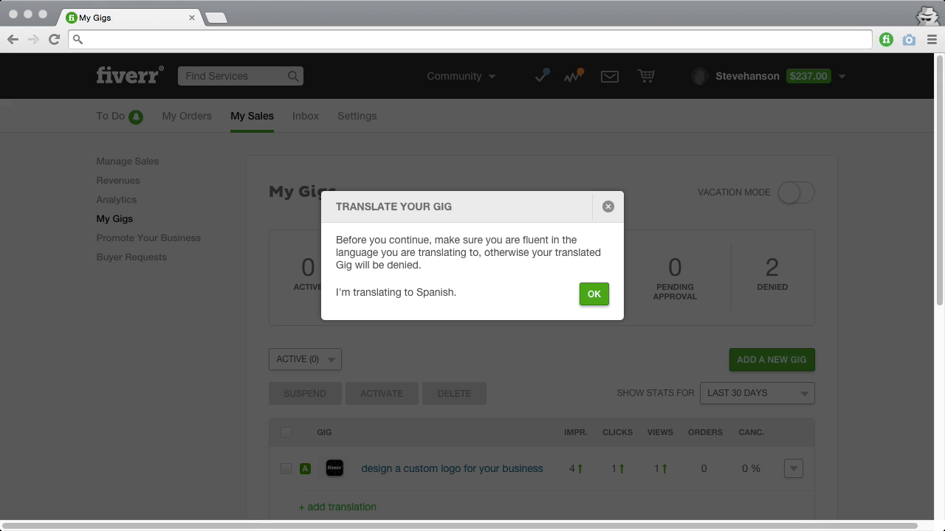
mouse_move(472, 264)
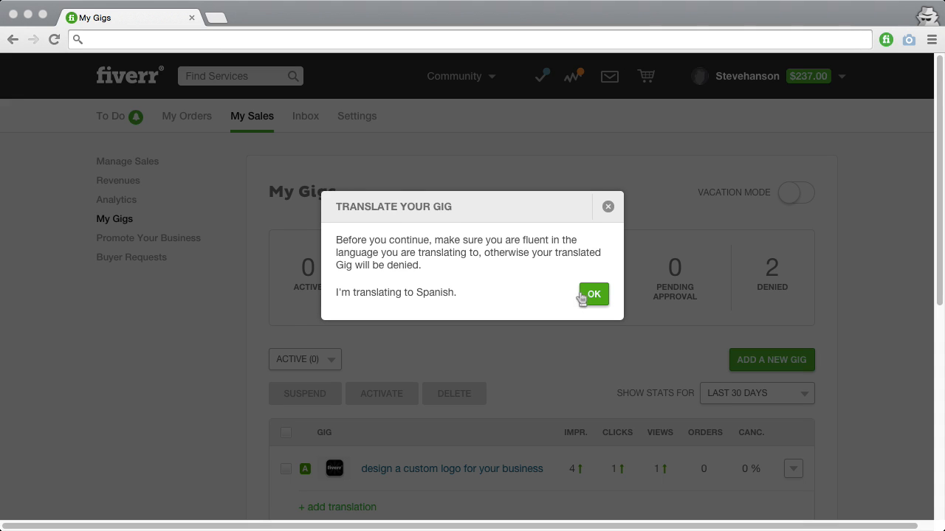
click(593, 294)
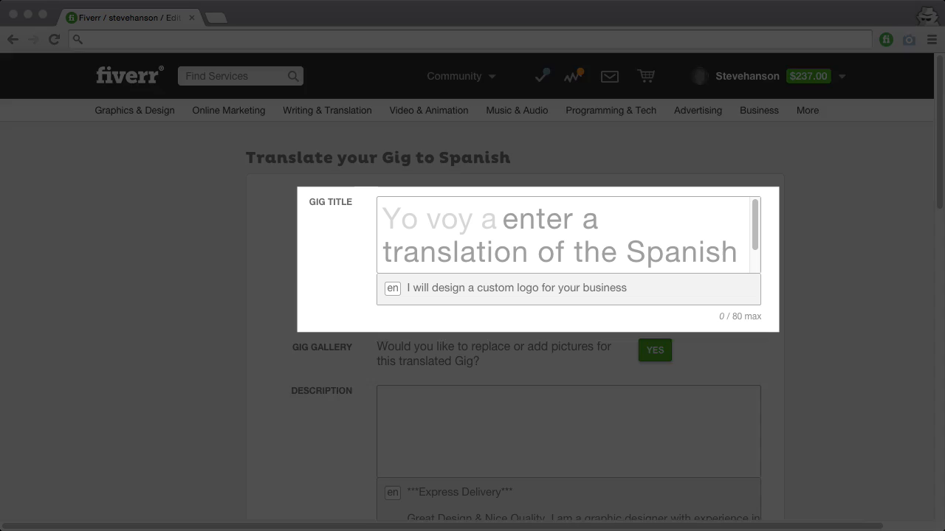
Step: Enter the Spanish title 'diseñar un logo personalizado para tu' and show the gig gallery
text(diseñar un logo personalizado para tu)
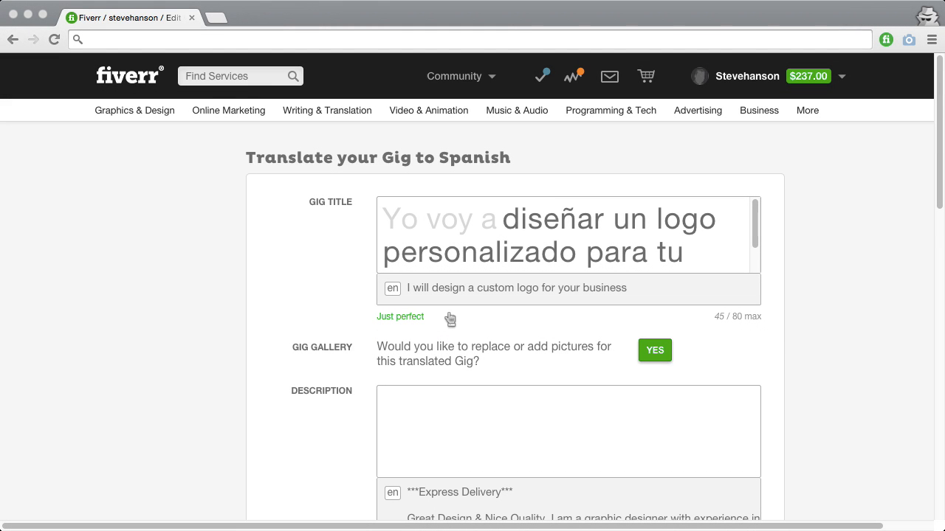
mouse_move(574, 344)
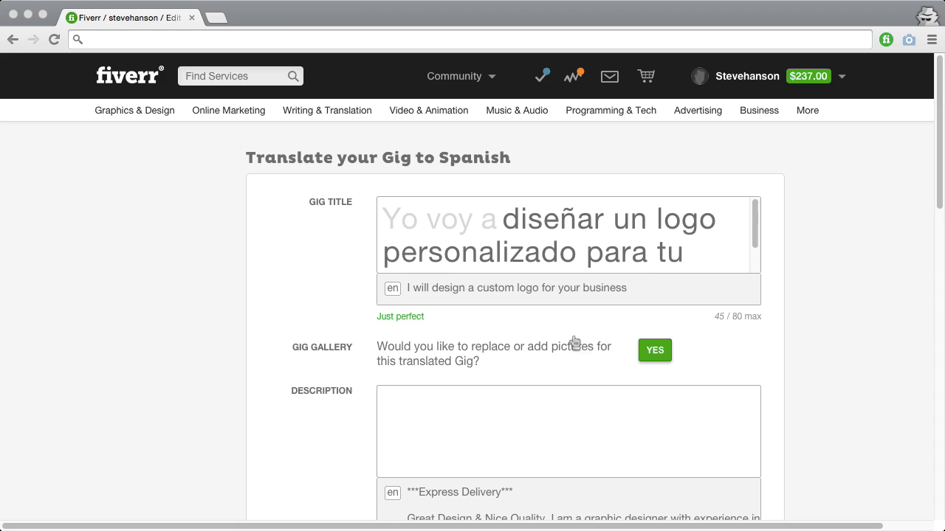
click(654, 350)
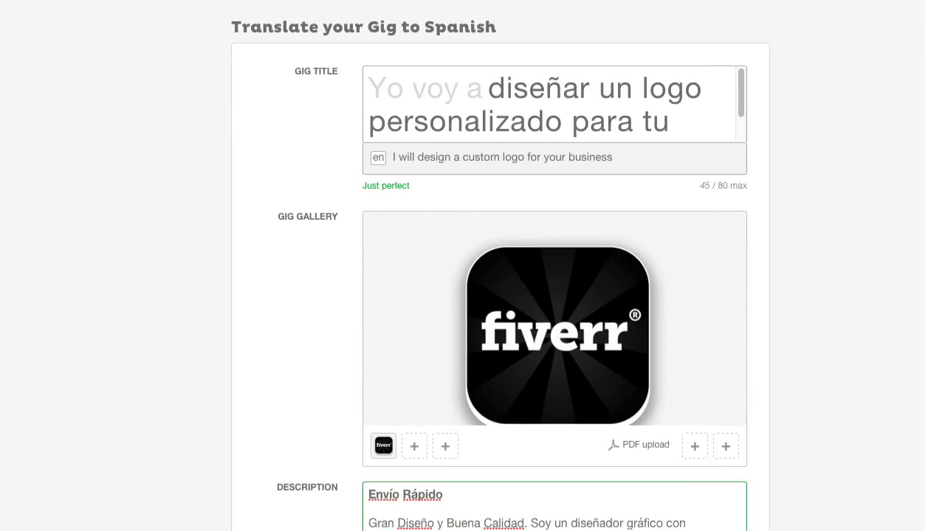
Step: Scroll through the form to review the Spanish description, tags and 'Diseñar dos logos' extra
scroll(down, 3)
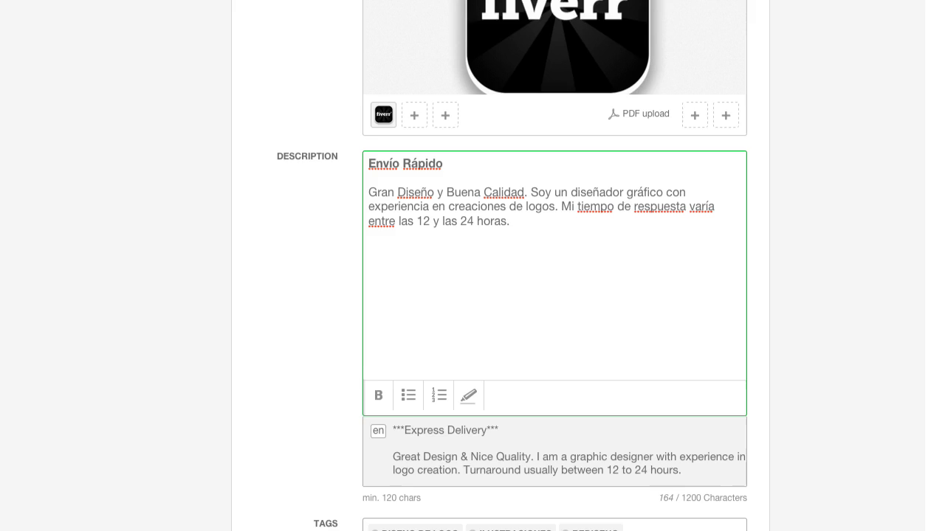
scroll(down, 3)
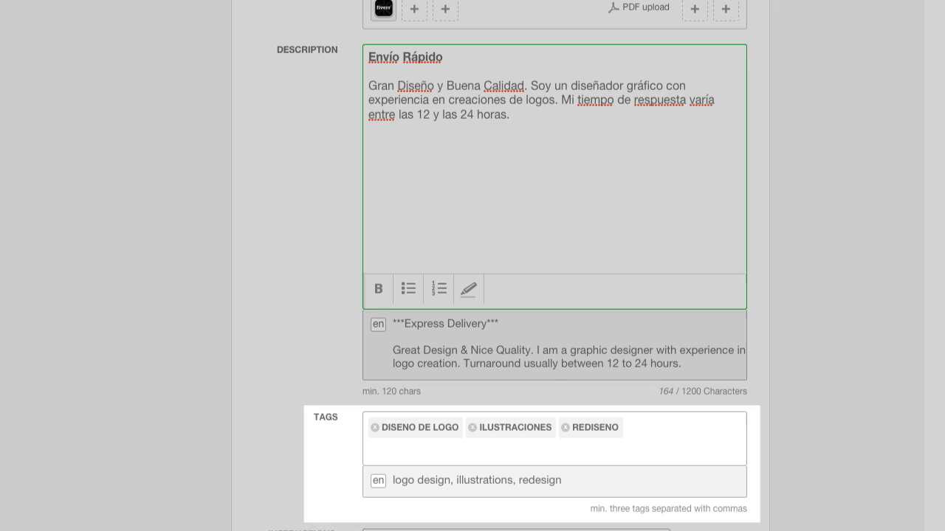
scroll(down, 3)
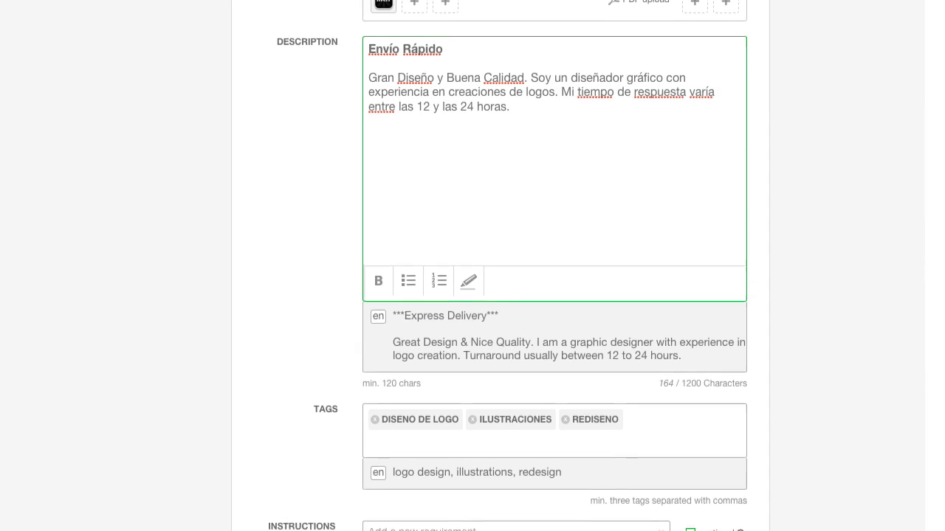
scroll(down, 3)
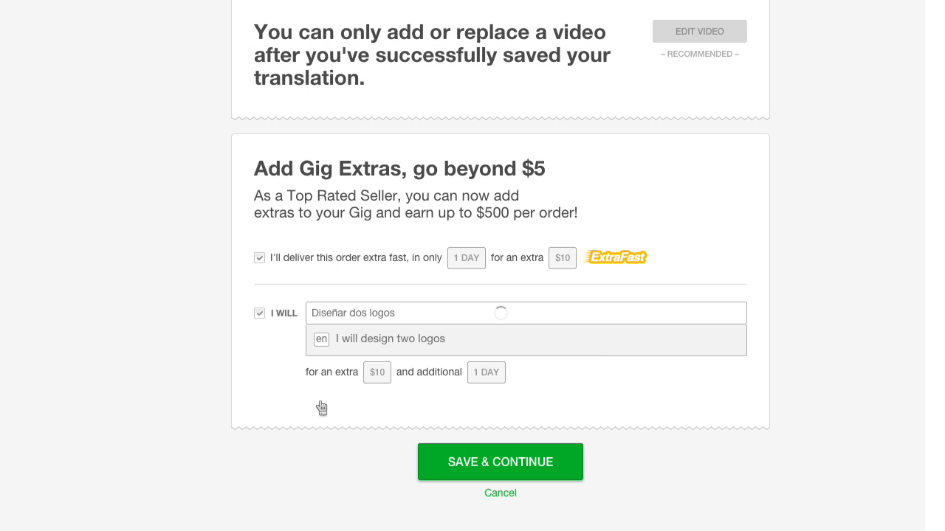
mouse_move(352, 423)
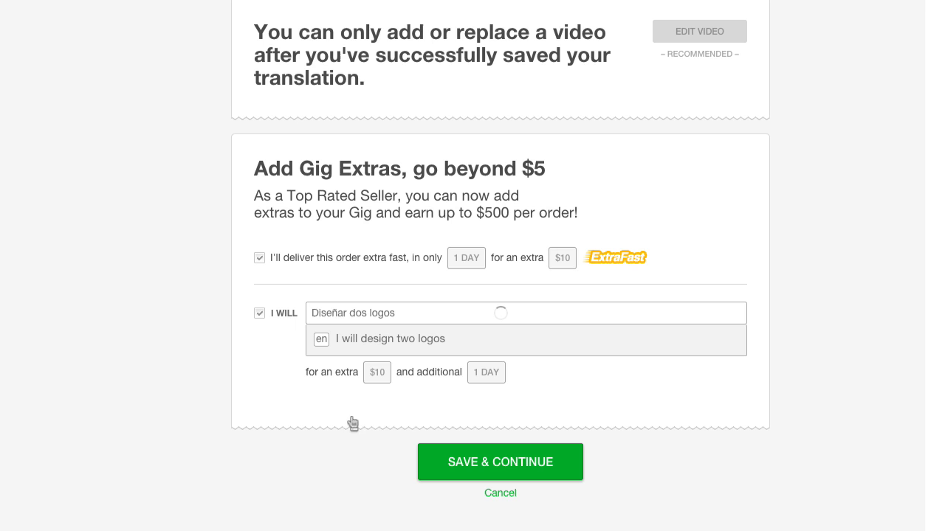
mouse_move(430, 463)
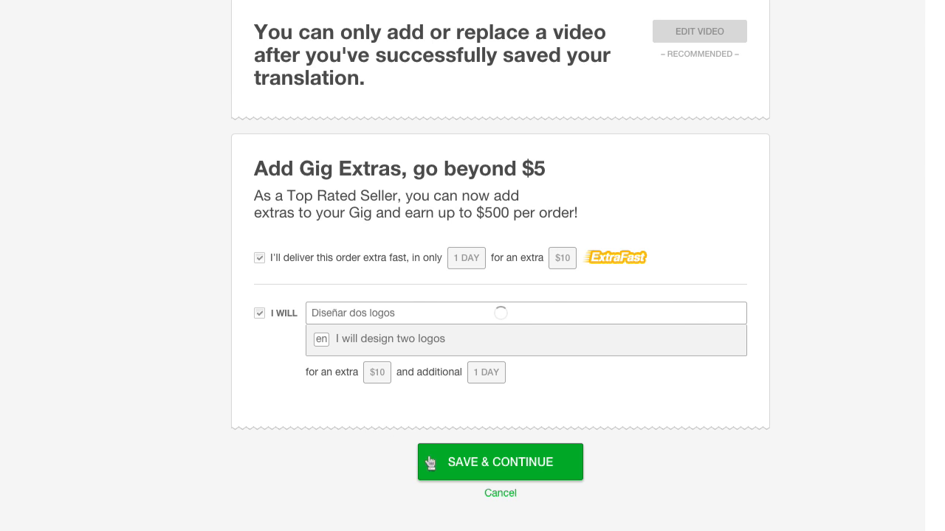
Step: Save the Spanish translation and preview its Spanish gig page
click(501, 462)
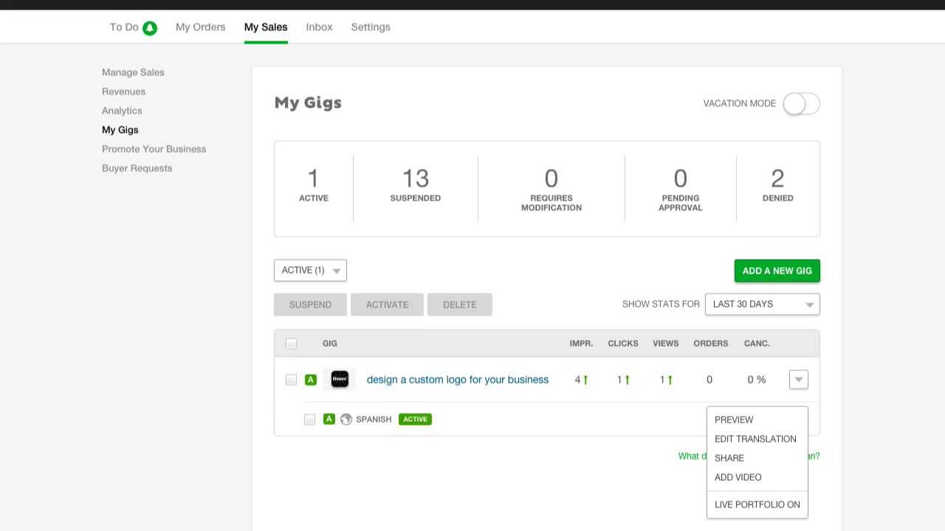
scroll(down, 3)
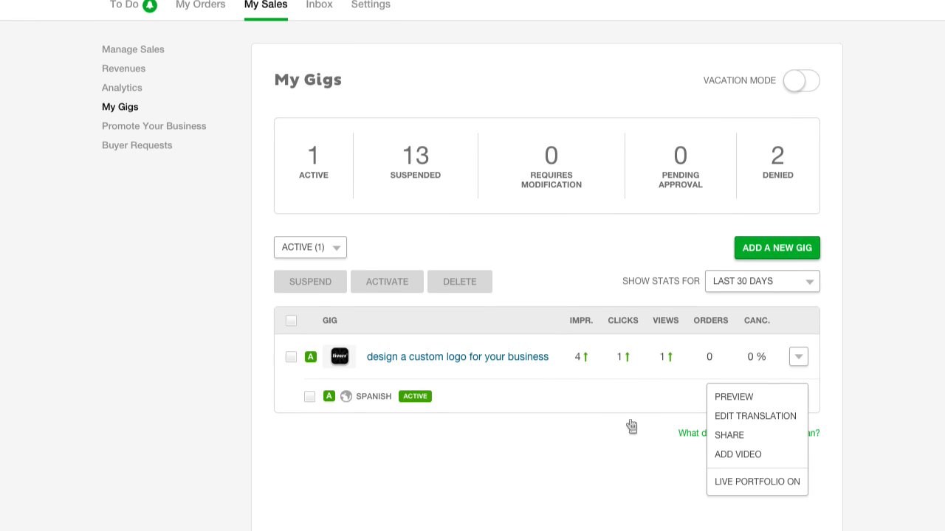
click(734, 396)
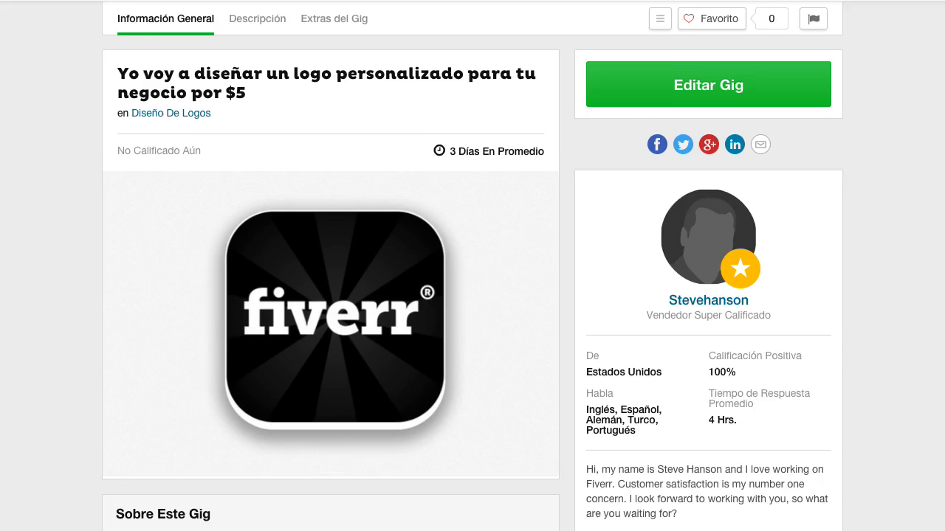
Step: Scroll the Spanish gig page to view the description and the 'Diseñar dos logos' extra
scroll(down, 3)
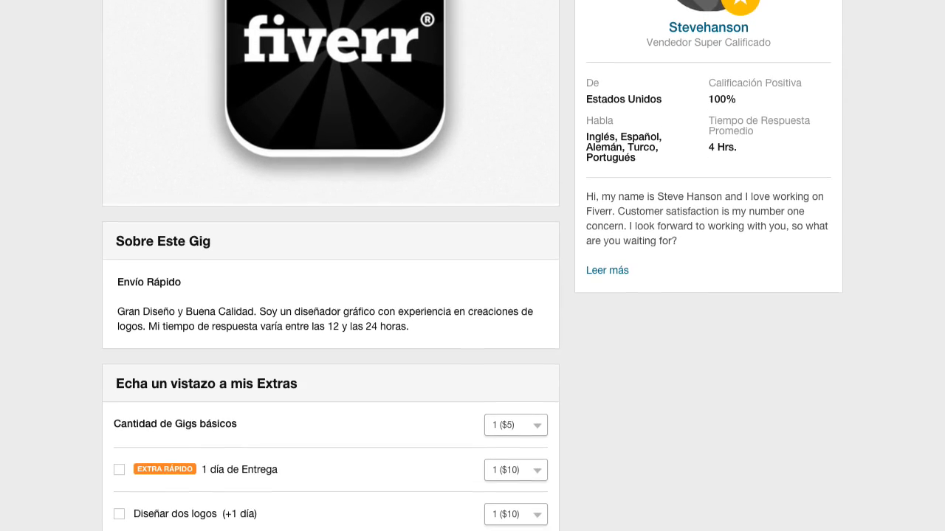